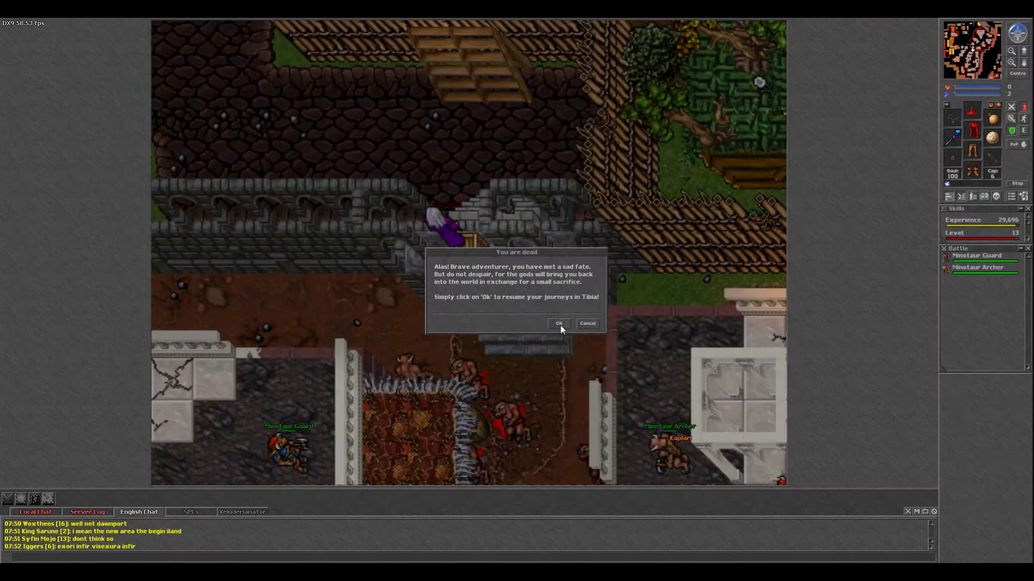
Confirm the 'You are dead' notice with Ok to return to the world
click(558, 323)
text(yes)
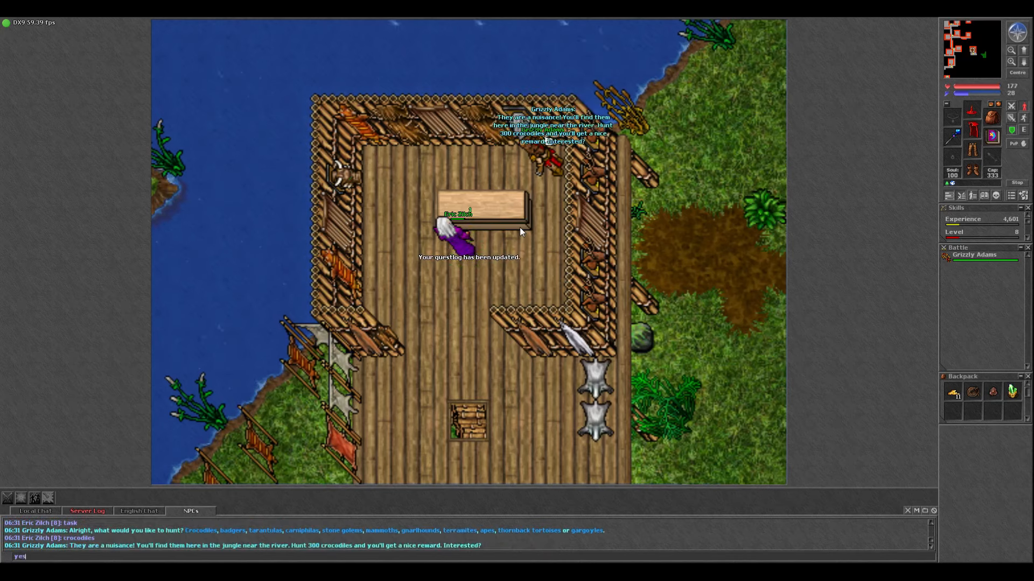
Send 'yes' to Grizzly Adams in the NPCs channel, accepting the 300-crocodile hunt
key(Return)
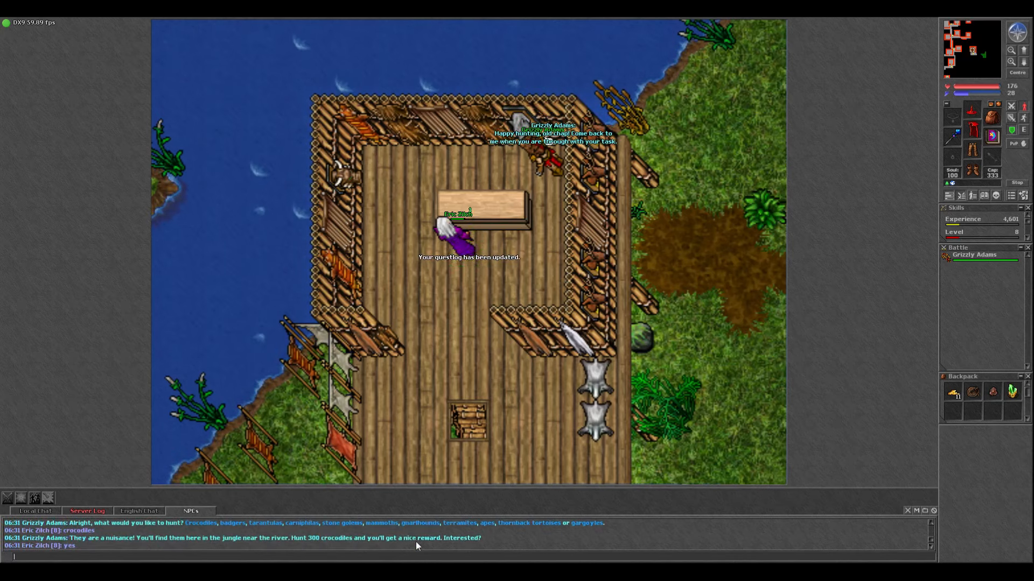